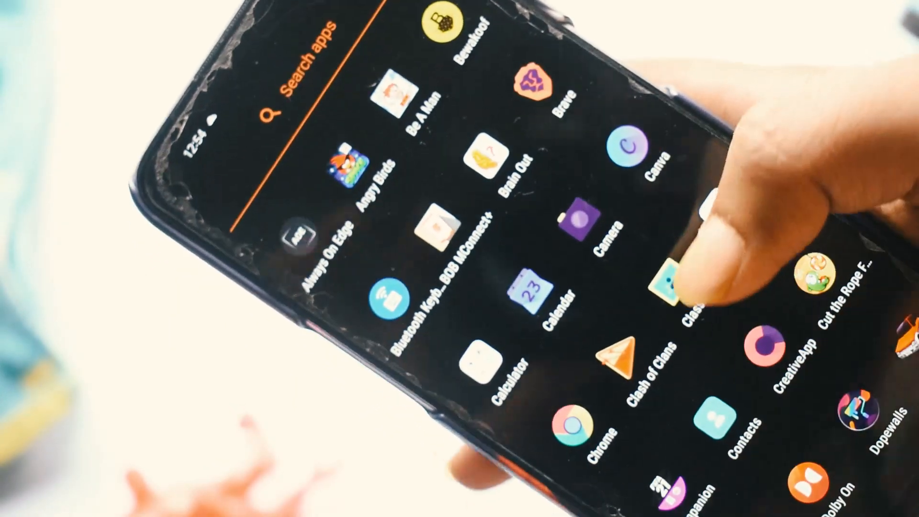
Launch Always On Edge and show One Color edge lighting in green.
left_click(680, 284)
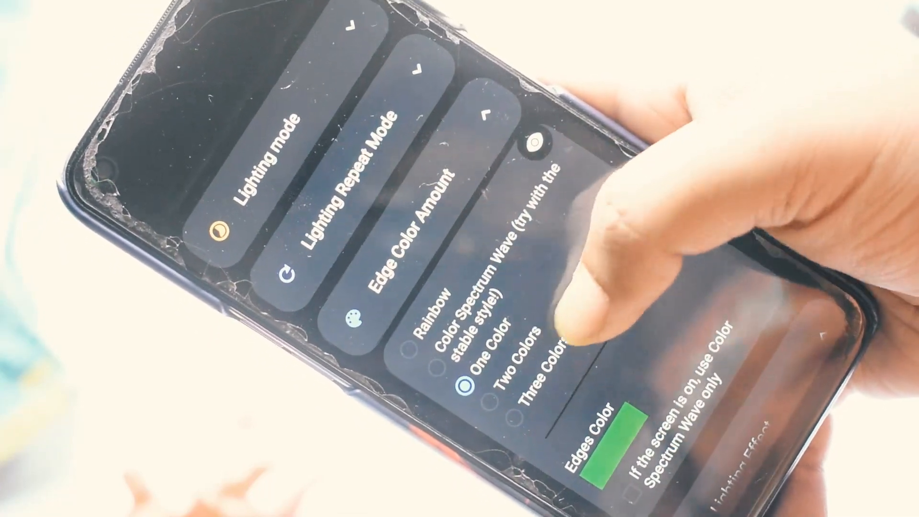
Change the single edge colour from green to orange in the colour picker.
left_click(597, 434)
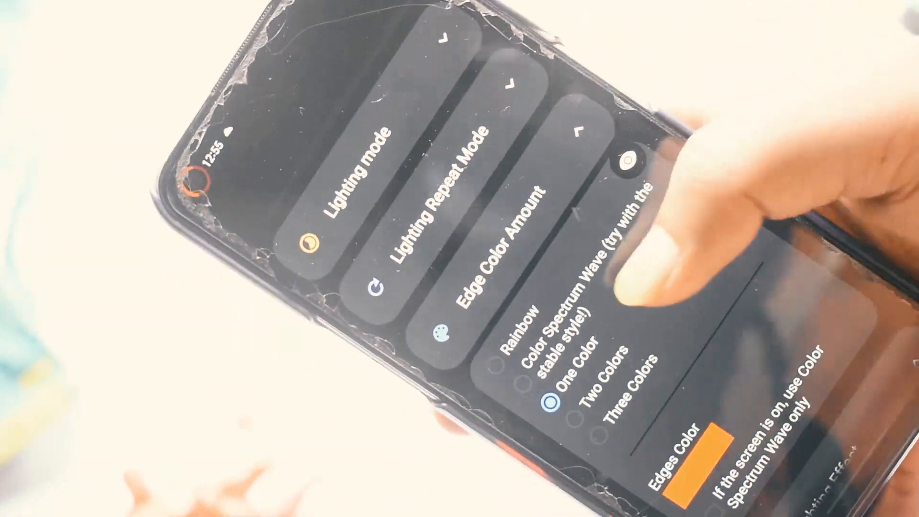
scroll("left", 3)
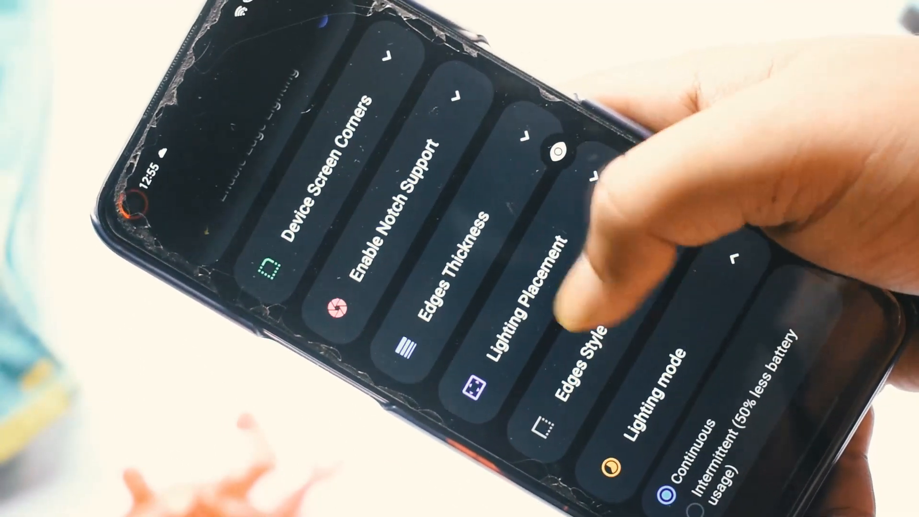
Set Lighting mode to Continuous and browse App Settings for Charge, Music and Live Wallpaper lighting.
scroll("left", 3)
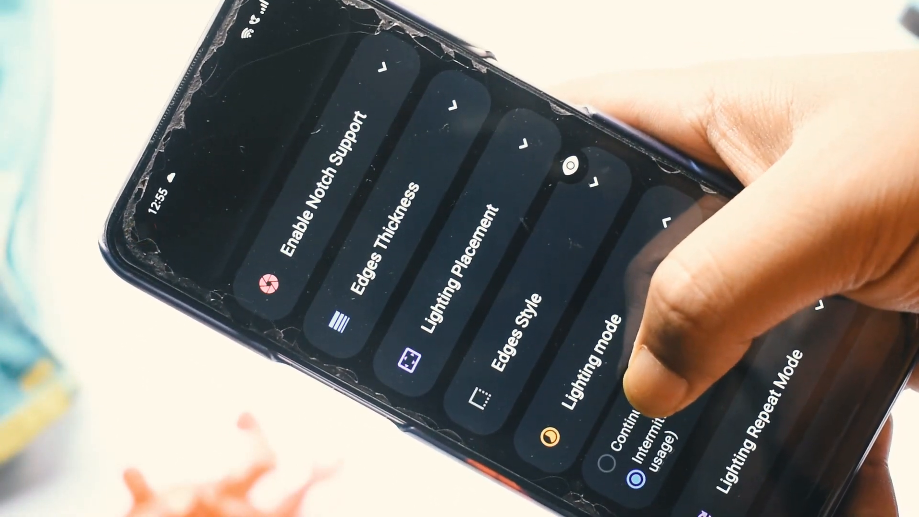
left_click(597, 447)
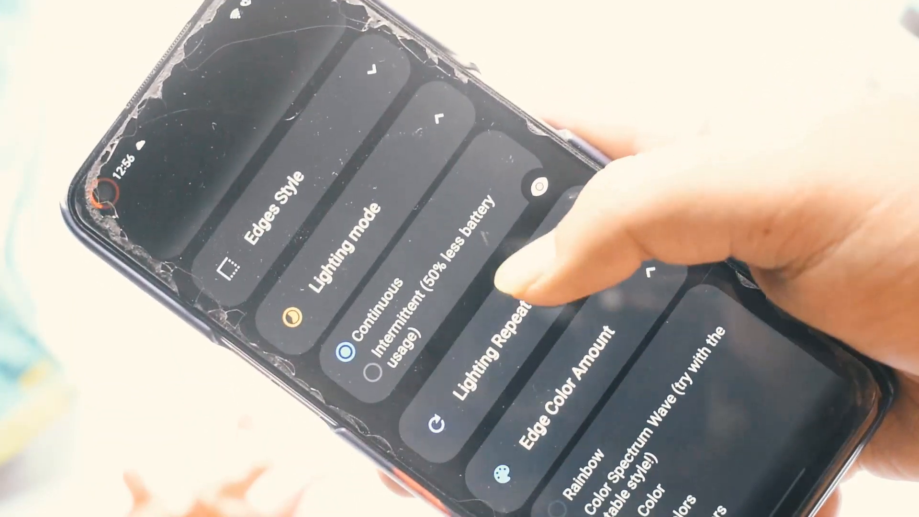
scroll("down", 3)
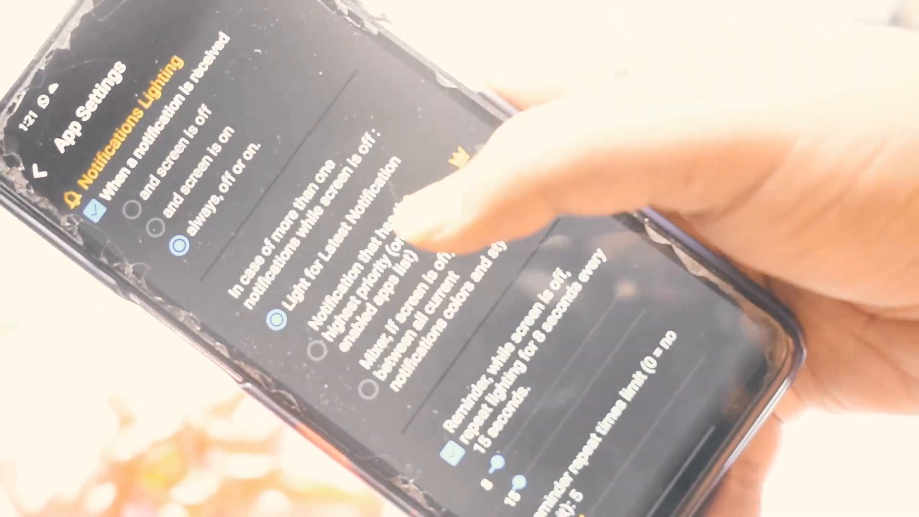
scroll("down", 3)
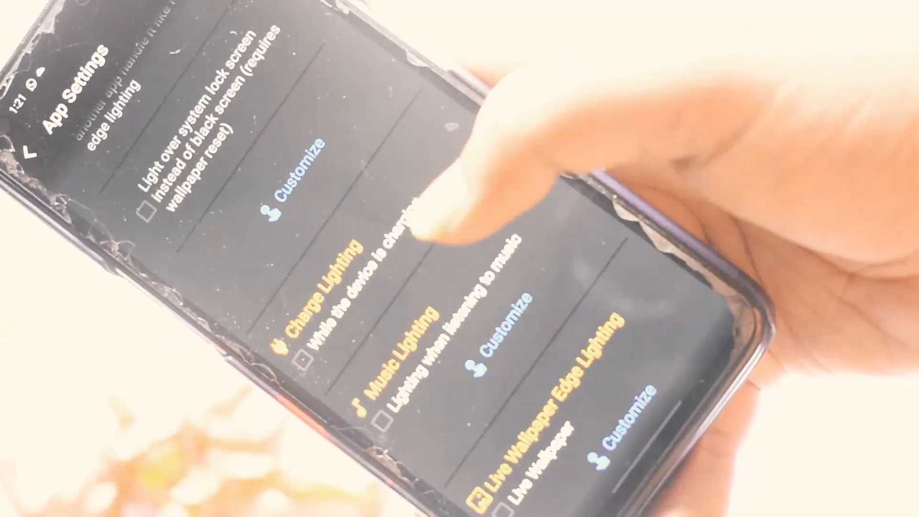